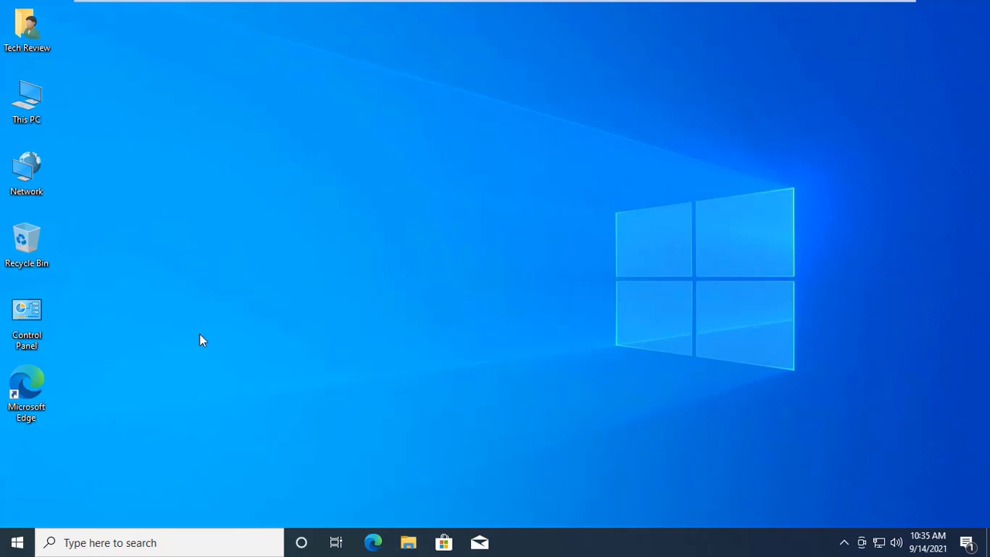
pyautogui.moveTo(58, 401)
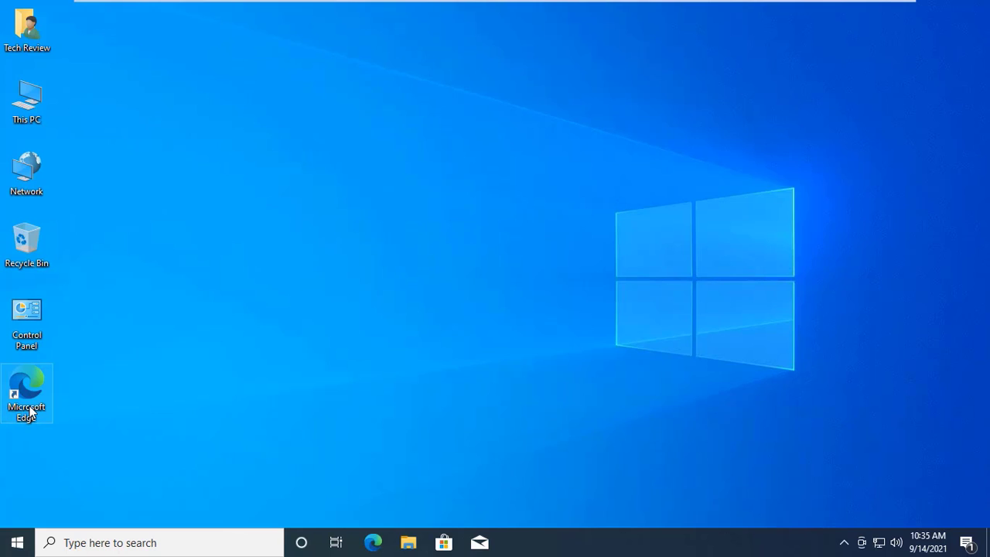
pyautogui.moveTo(37, 398)
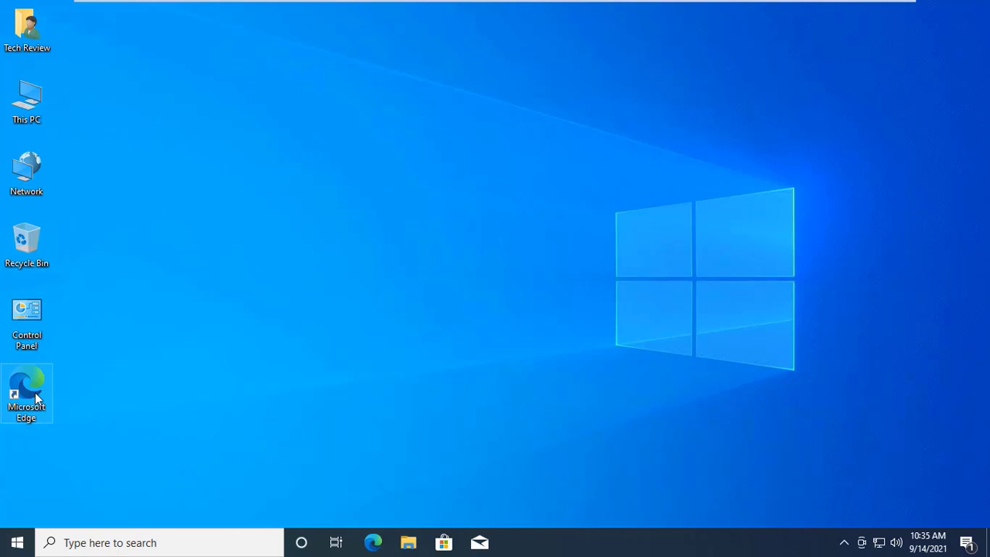
# - Launch Edge and search for the Microsoft Visual C++ download support article
pyautogui.doubleClick(27, 393)
pyautogui.write('microsoft visual')
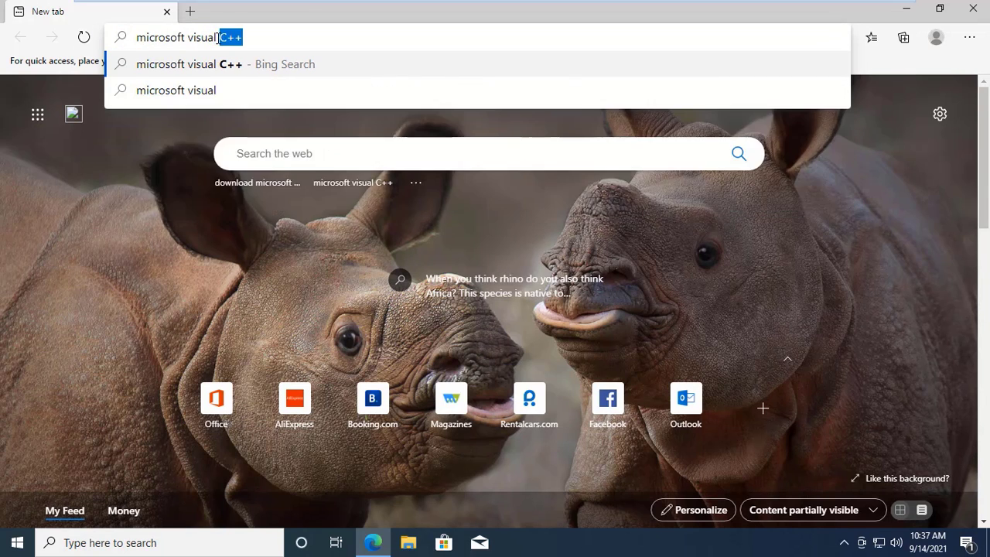
pyautogui.write('download')
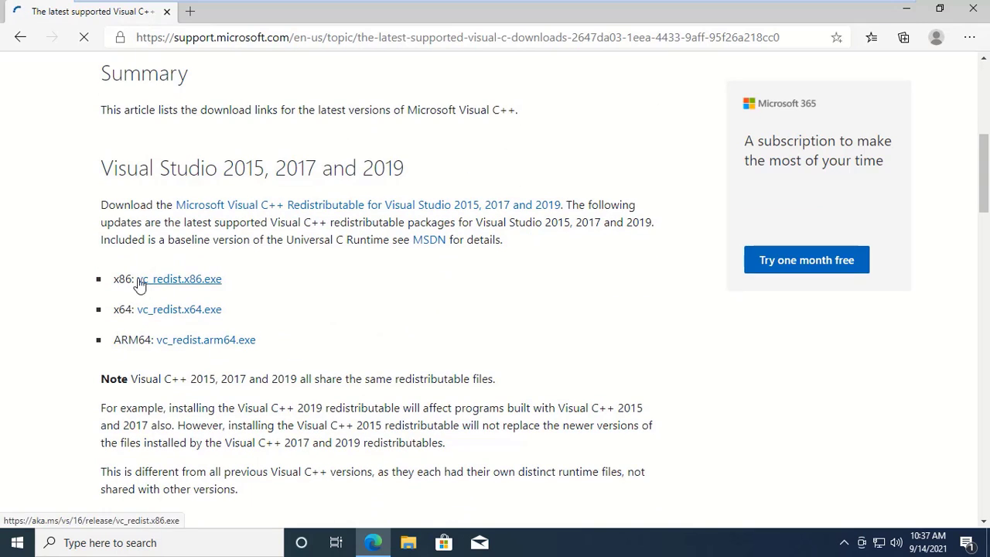
# - Download the vc_redist.x64.exe installer from the support page
pyautogui.doubleClick(179, 279)
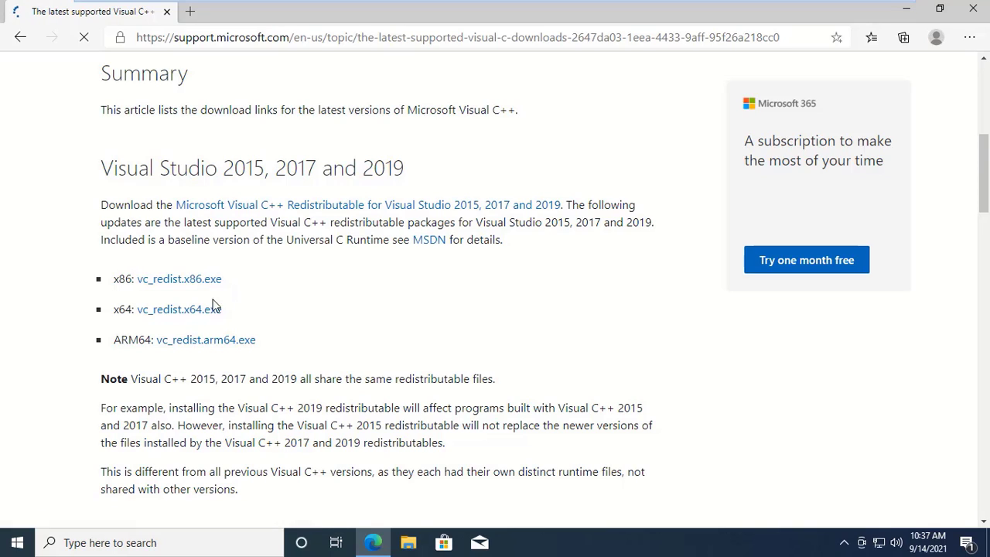
pyautogui.click(179, 309)
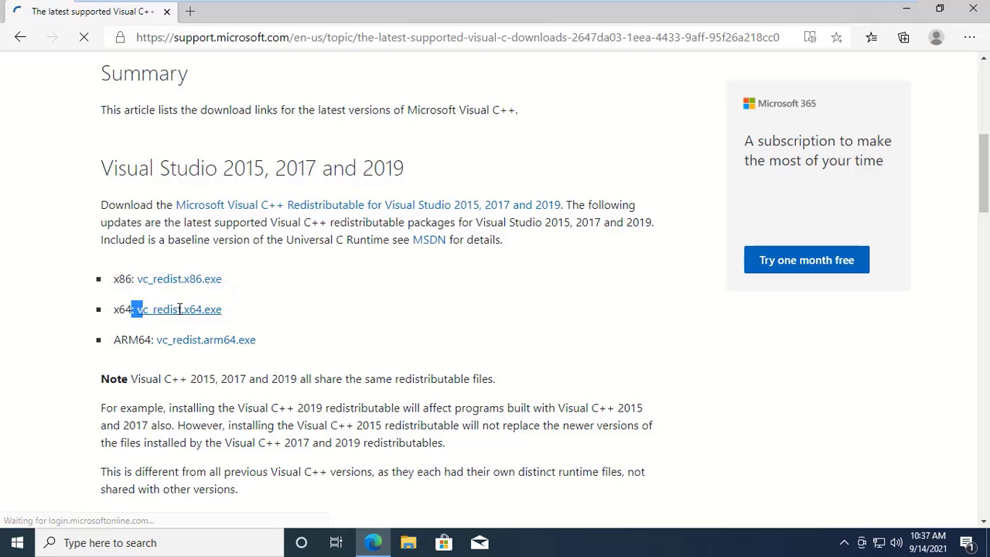
pyautogui.doubleClick(178, 308)
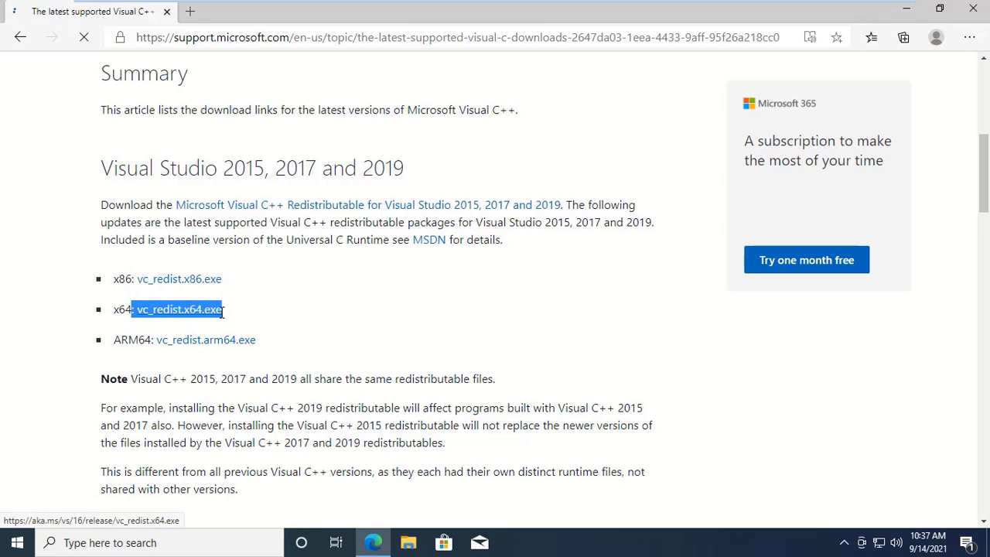
pyautogui.click(179, 309)
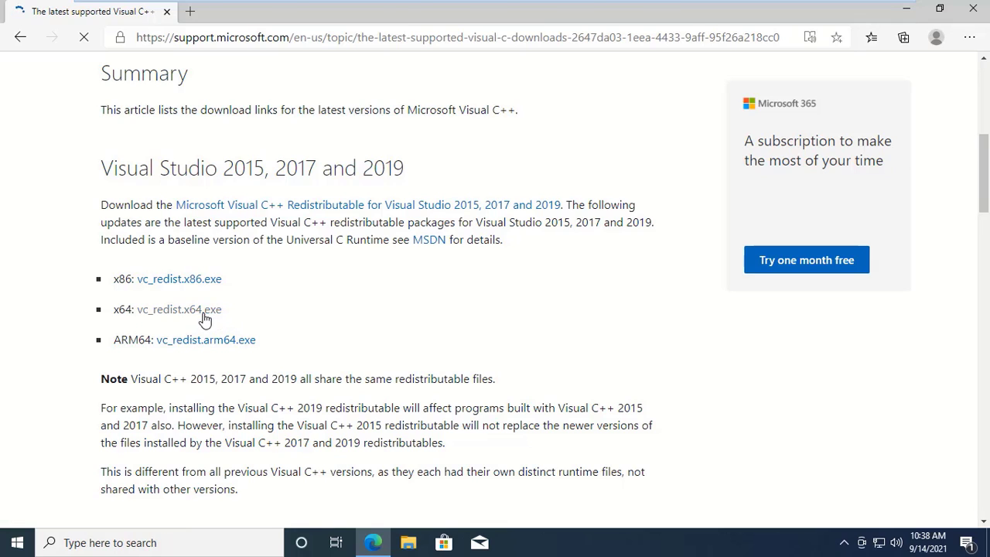
pyautogui.click(179, 309)
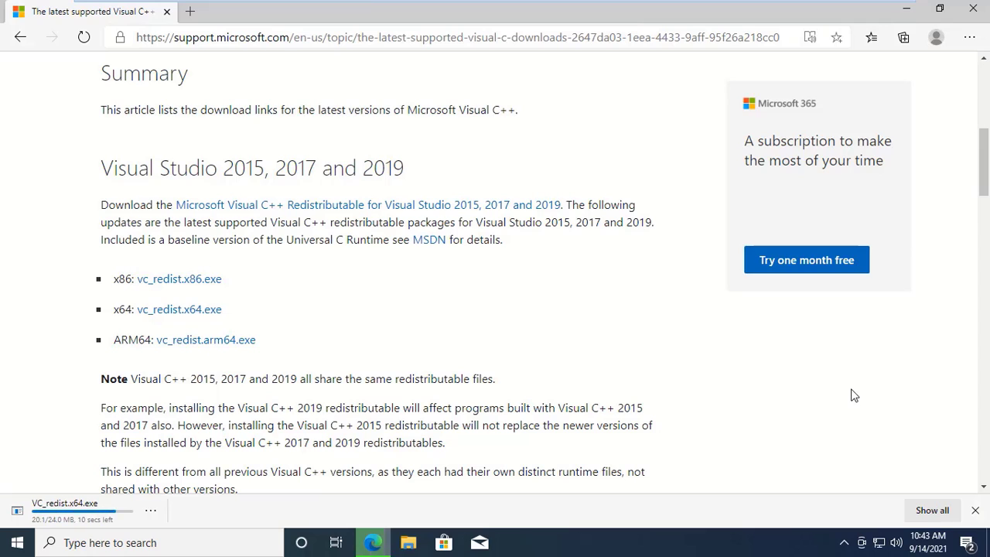
# - Show vc_redist.x64.exe in its folder and run it
pyautogui.click(151, 509)
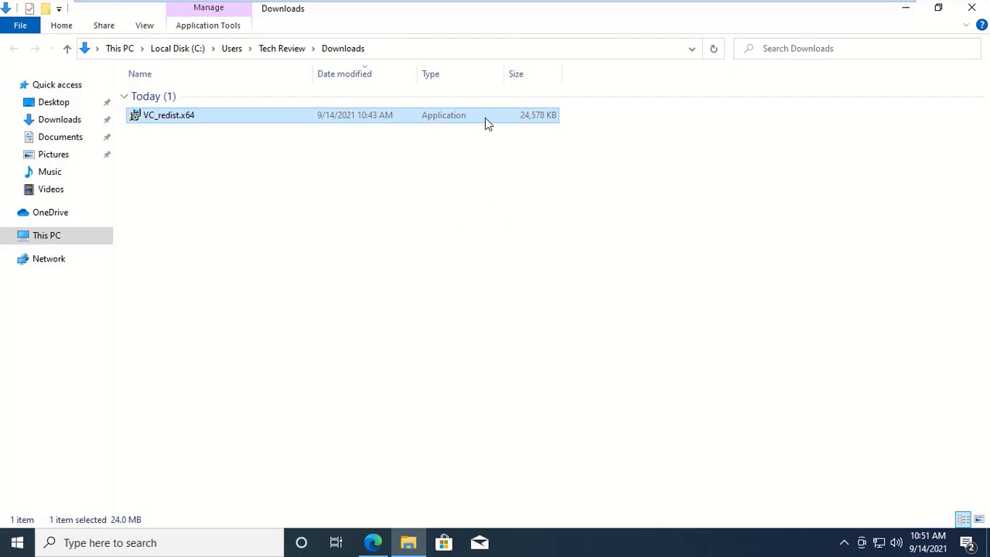
pyautogui.doubleClick(168, 115)
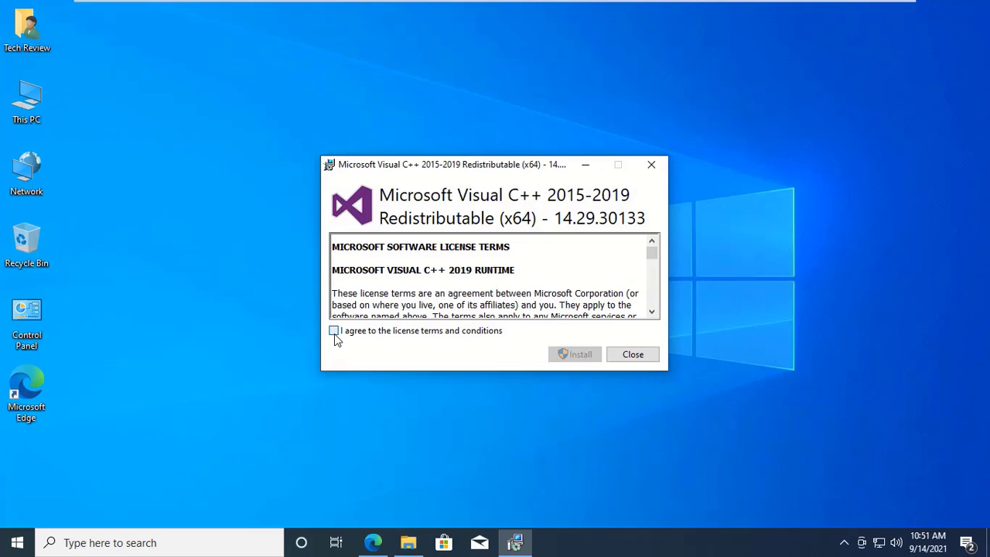
# - Accept the license, install with UAC approval, and close the finished setup
pyautogui.click(574, 354)
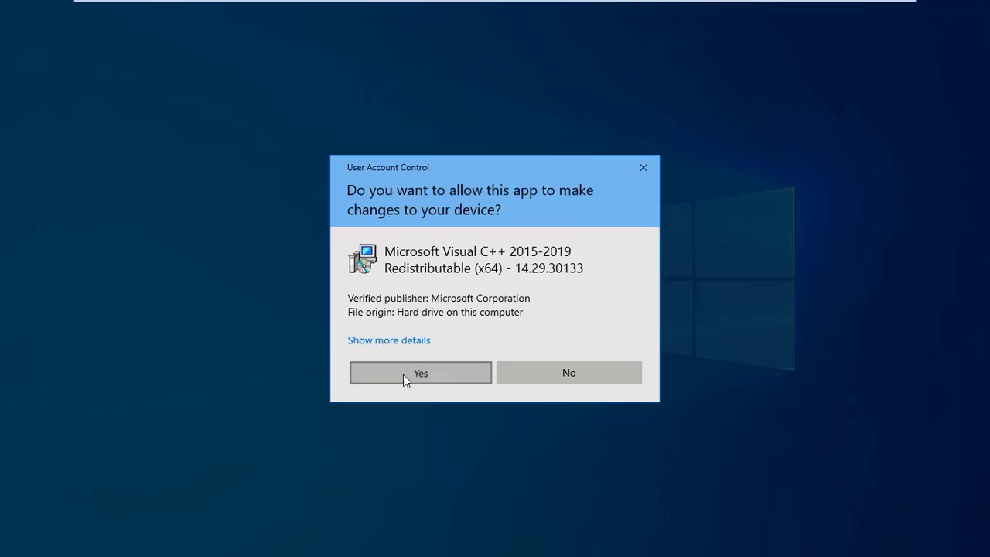
pyautogui.click(420, 372)
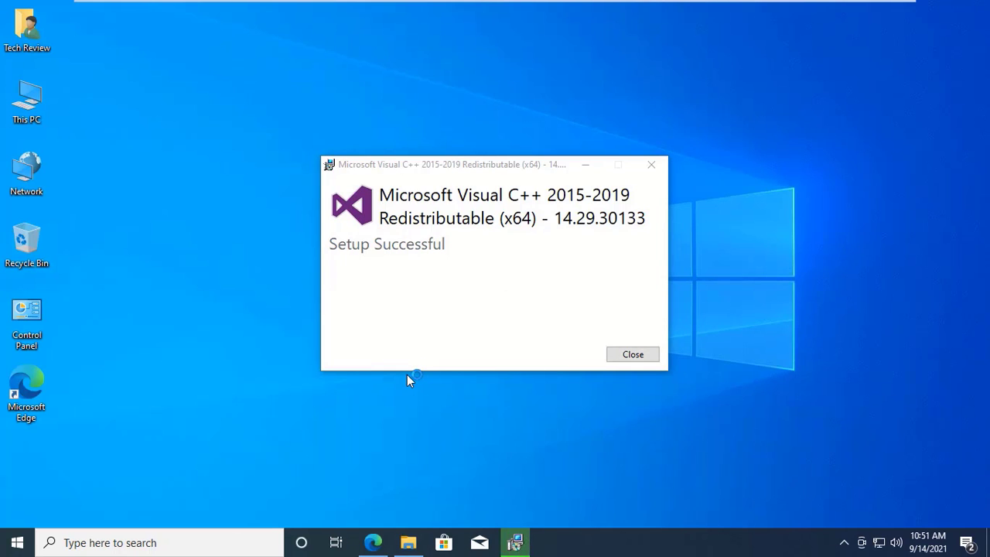
pyautogui.click(631, 353)
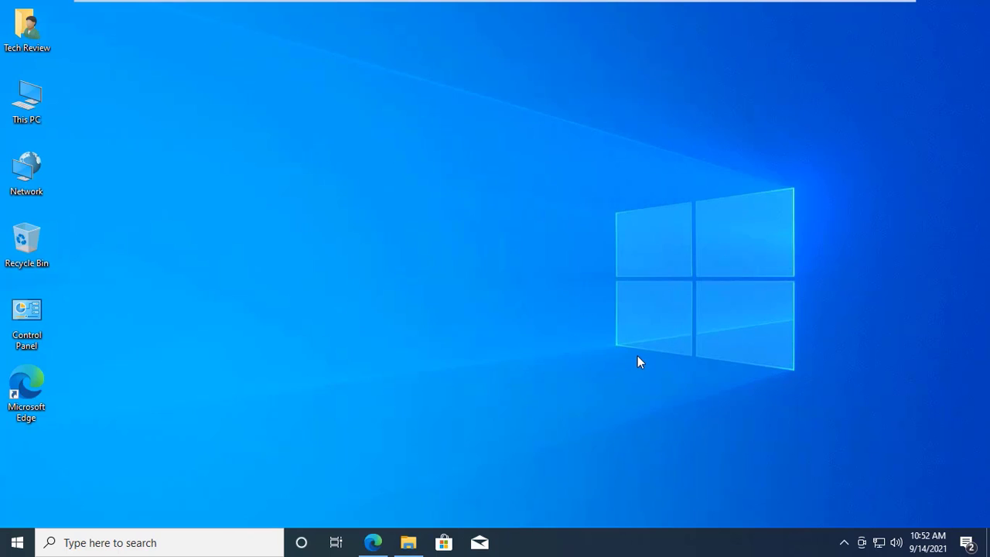
# - Restart the computer via Start, Power, Restart
pyautogui.click(16, 541)
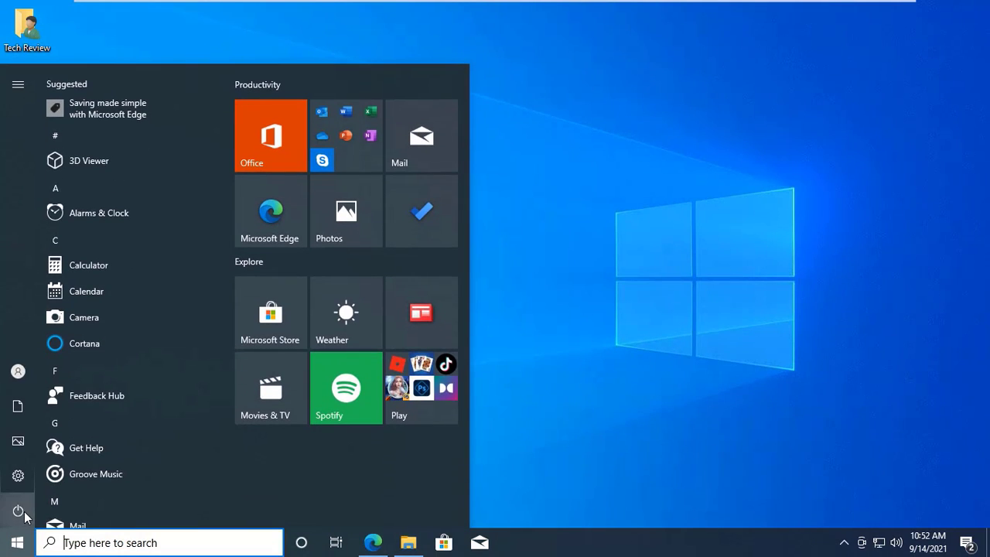
pyautogui.click(18, 510)
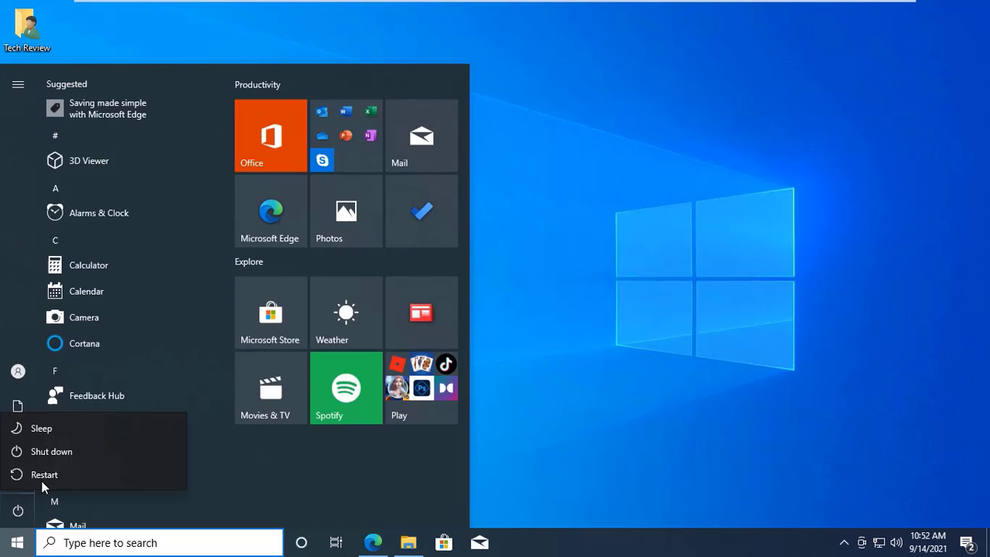
pyautogui.click(44, 474)
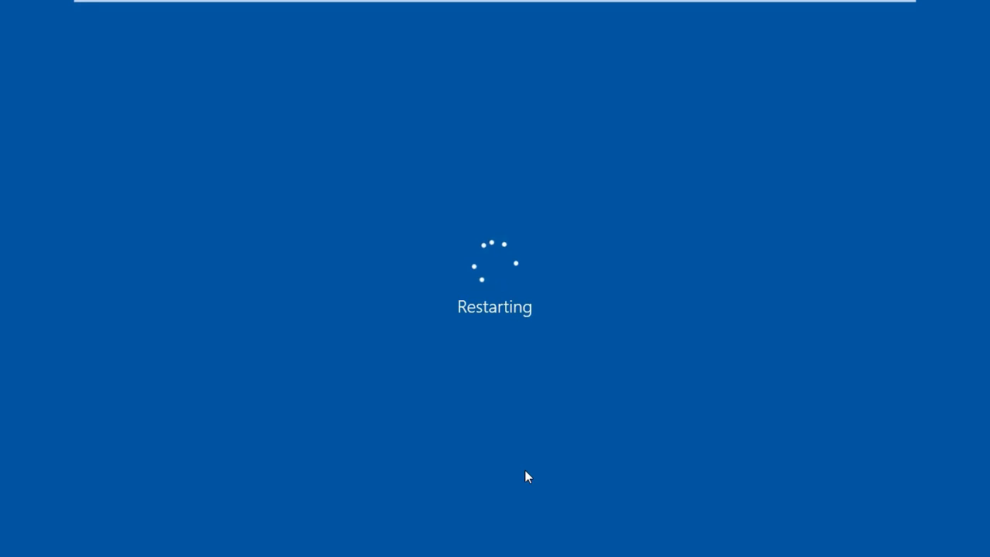